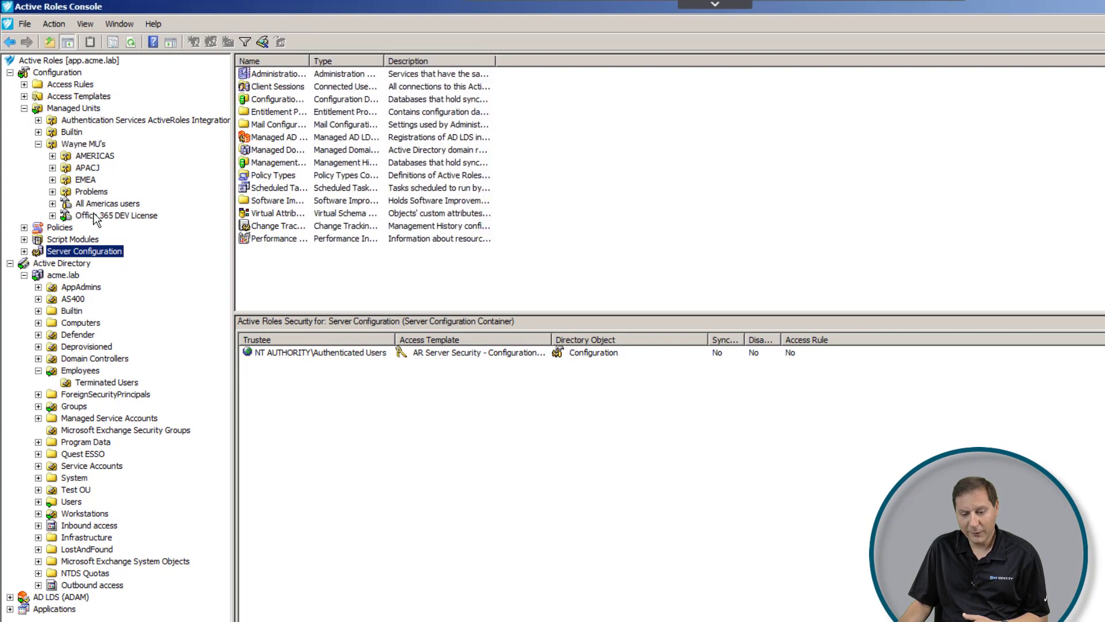
mouse_move(95, 218)
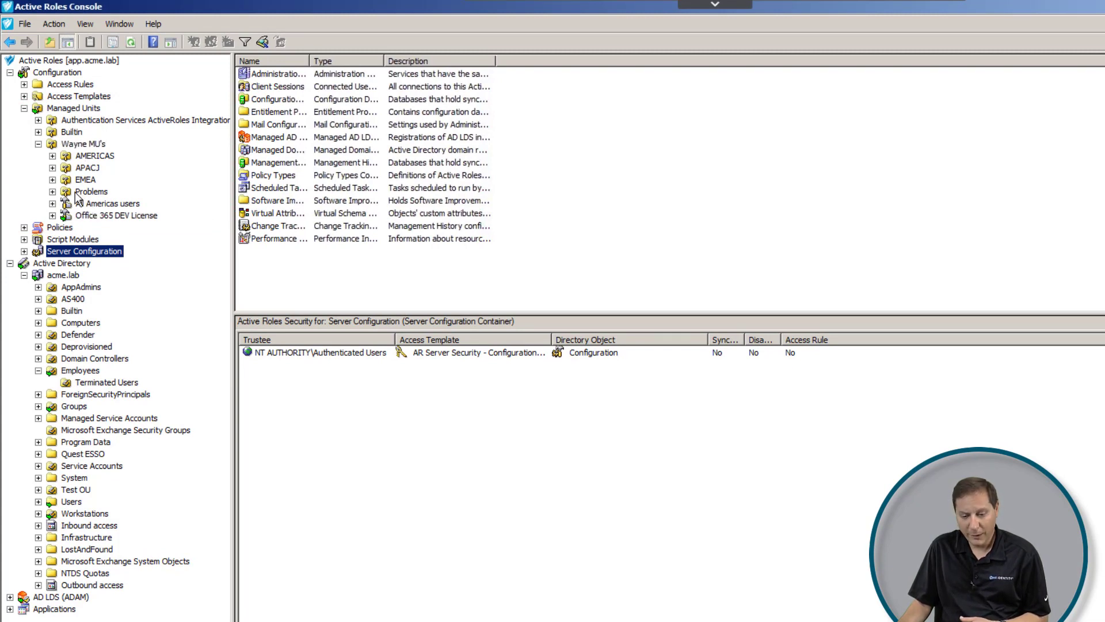
Step: Browse the Wayne MU's tree: AMERICAS members (Washington DC, Los Angeles) and EMEA's Amsterdam members
click(82, 144)
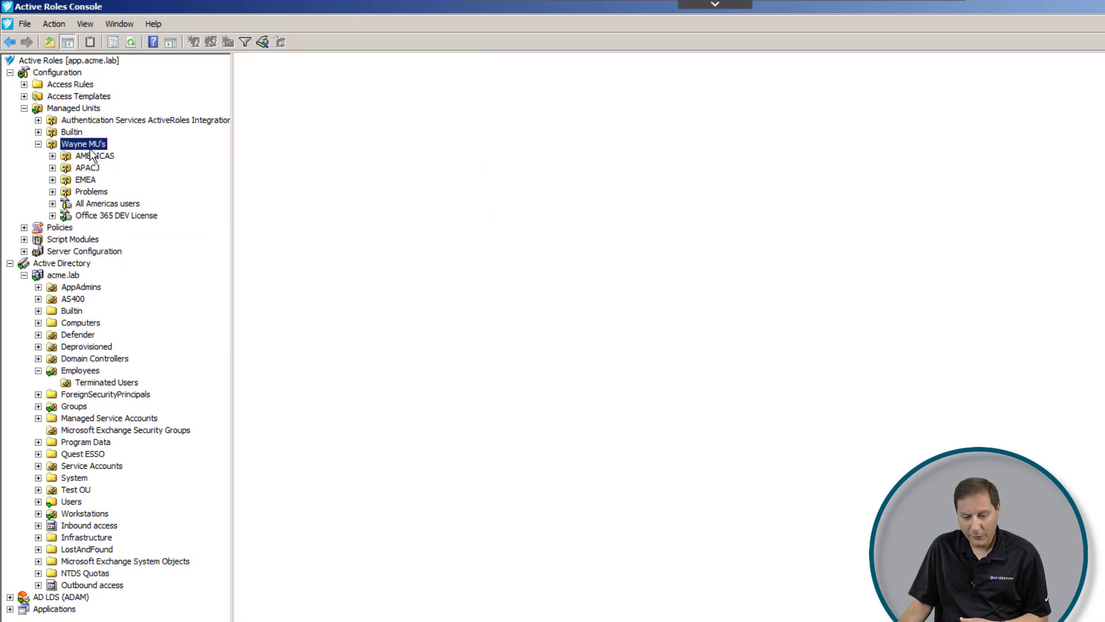
click(83, 144)
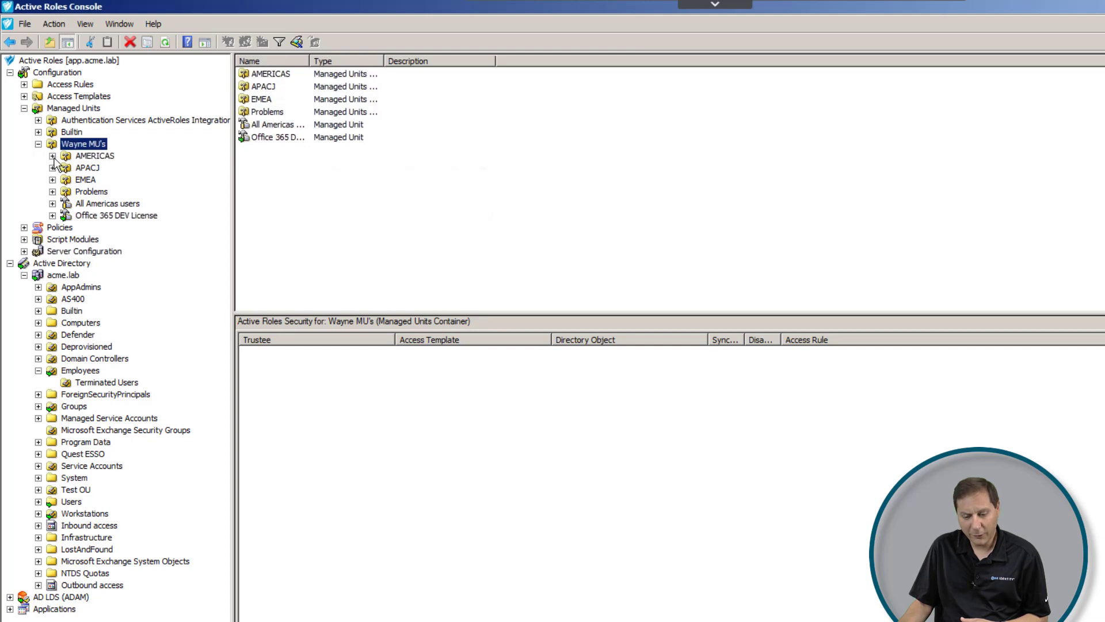
click(51, 156)
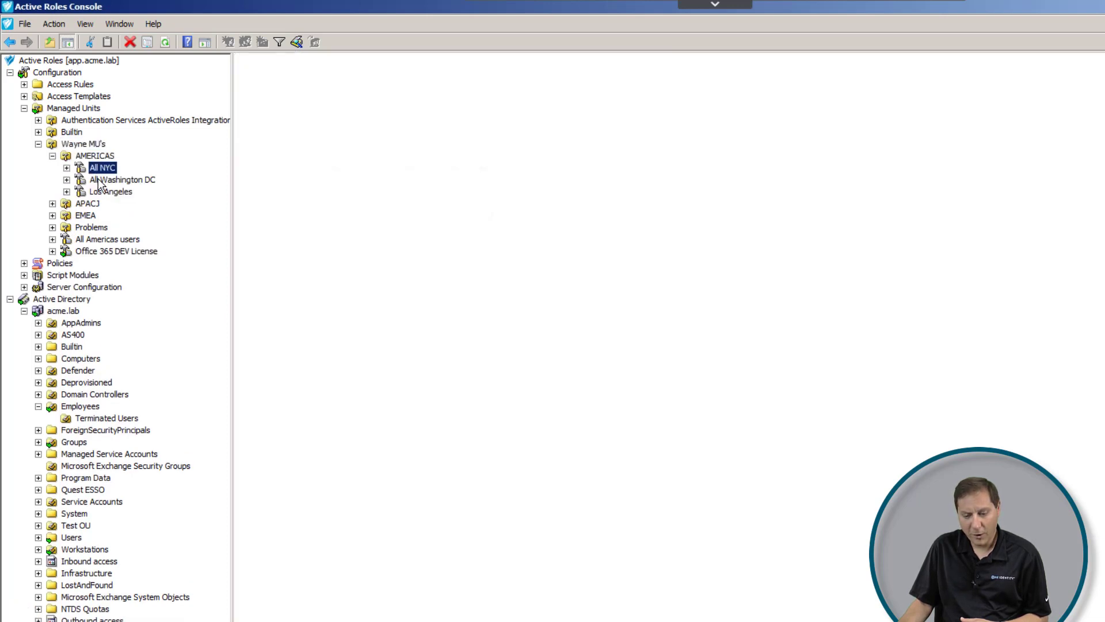
click(125, 180)
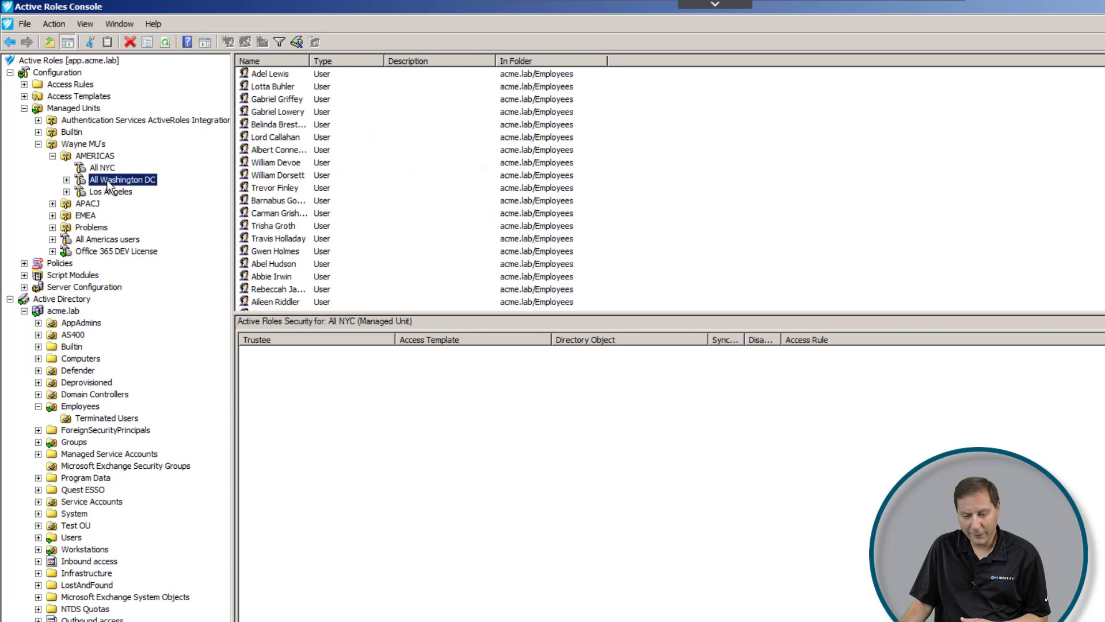
click(111, 193)
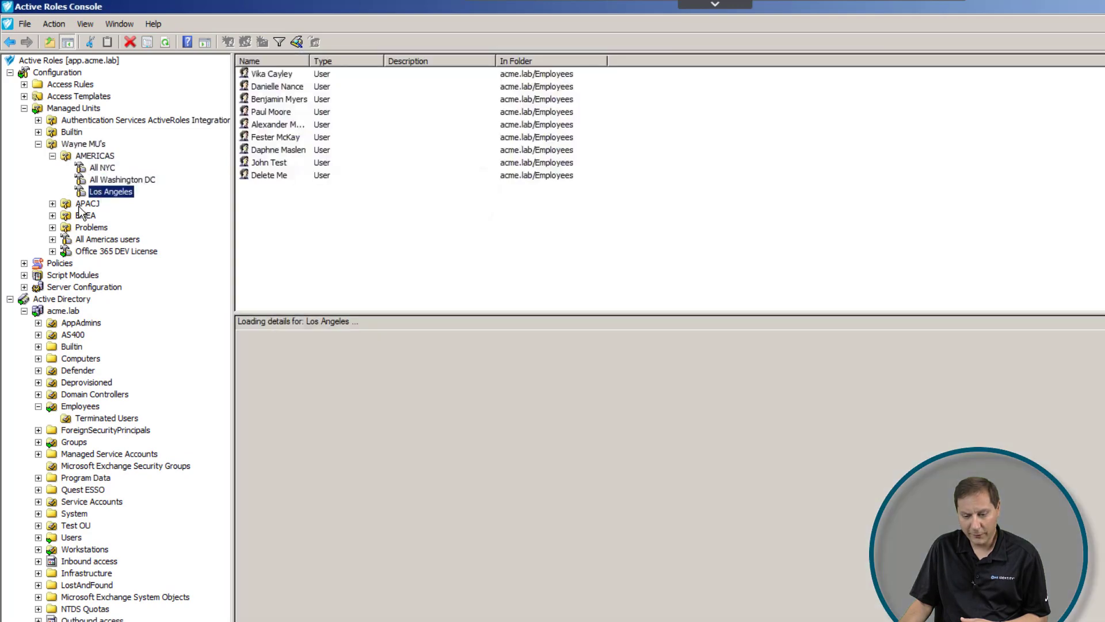
click(53, 215)
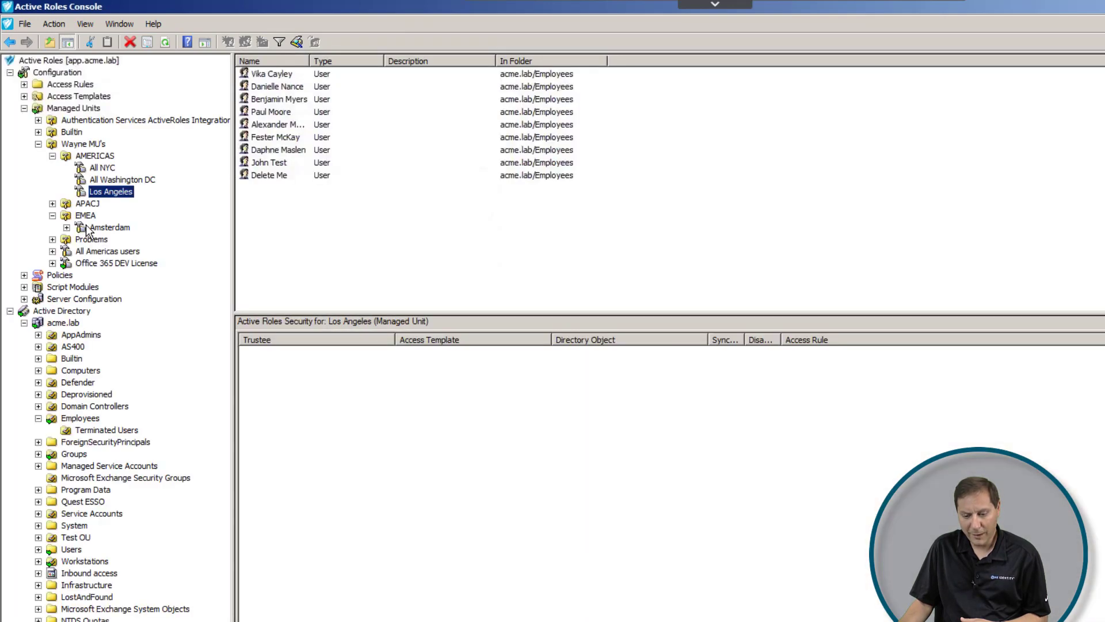
click(110, 227)
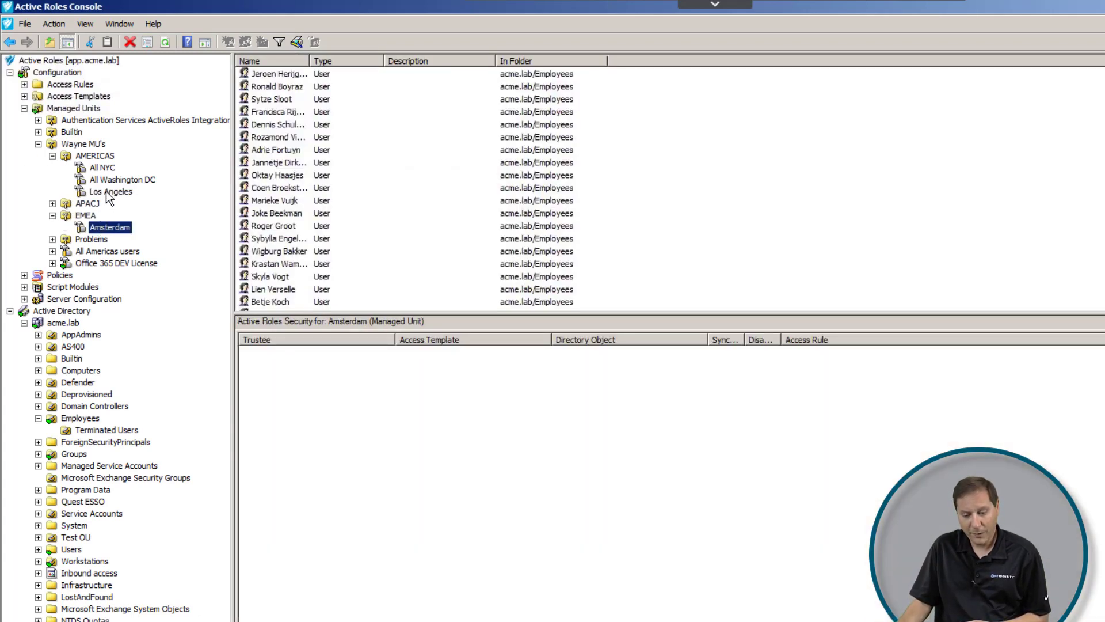
Step: Bring up the Properties of the Los Angeles managed unit
right_click(109, 192)
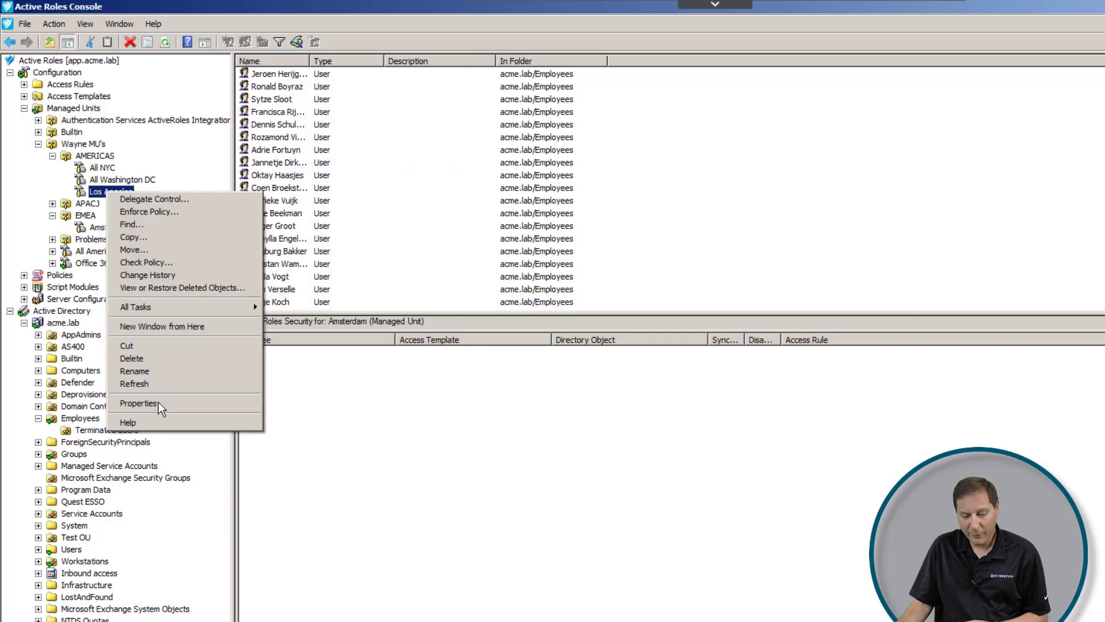
click(140, 403)
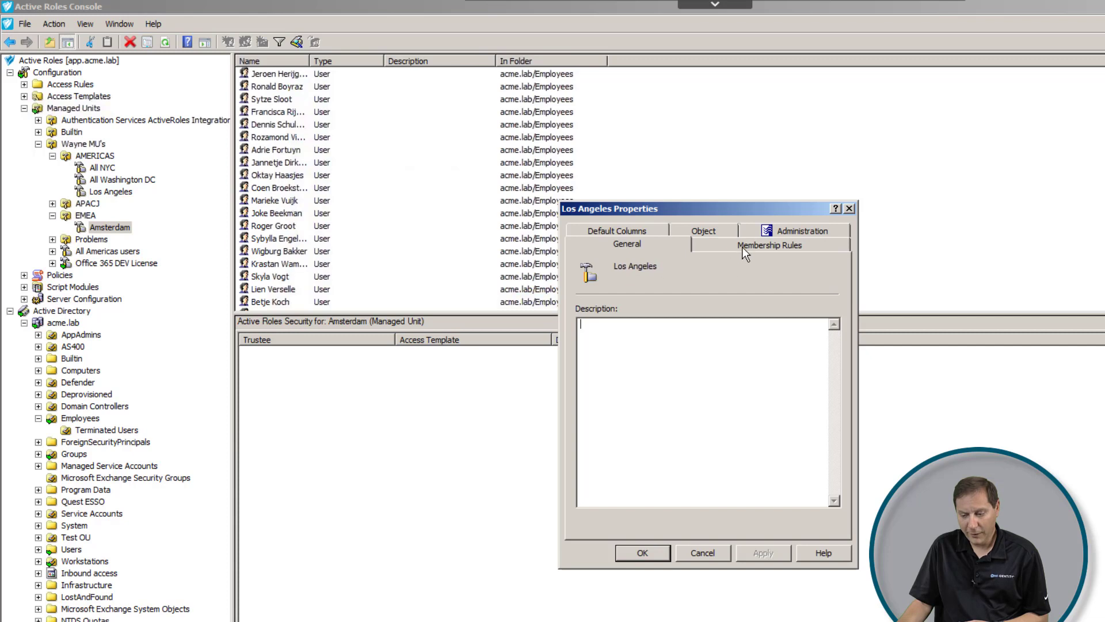
Step: Edit the Users membership rule to Office Location Is (exactly) LA and preview it
click(769, 244)
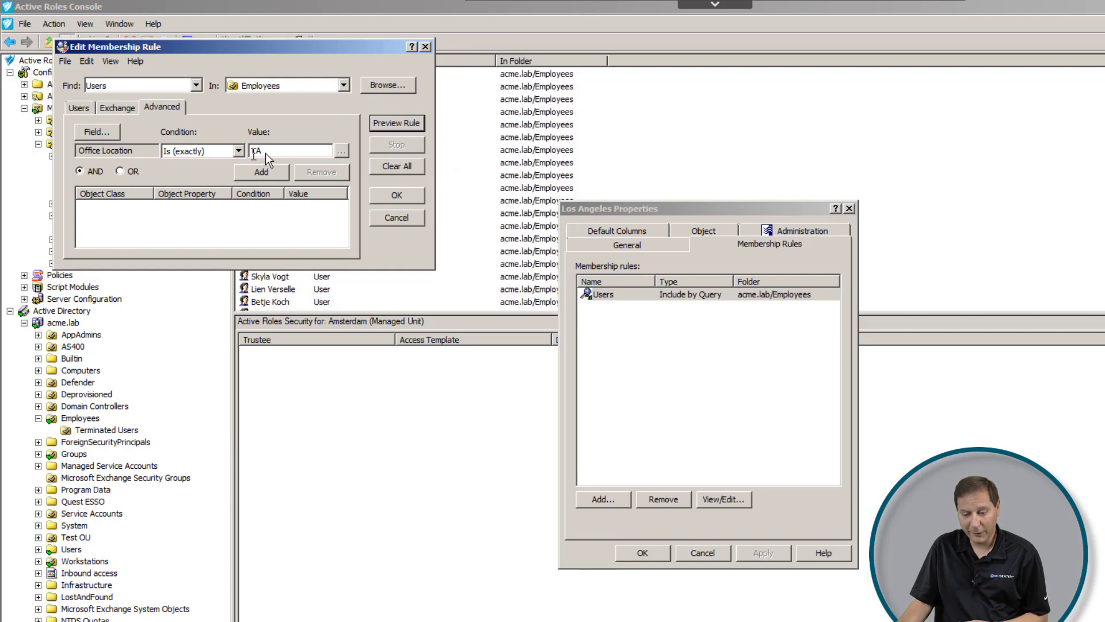
text(LA)
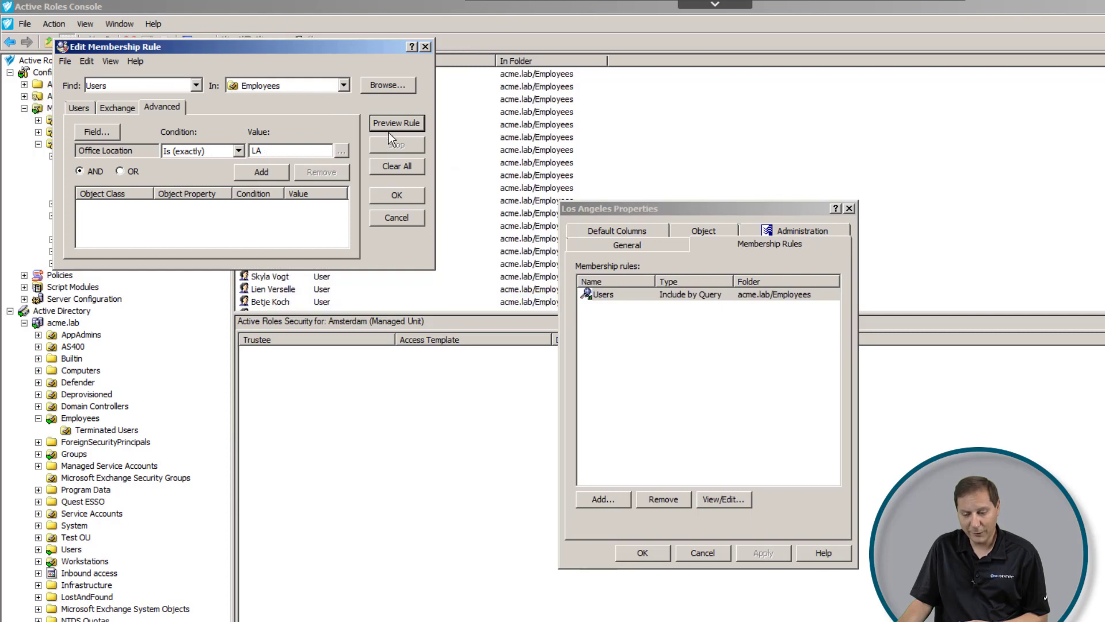
click(397, 123)
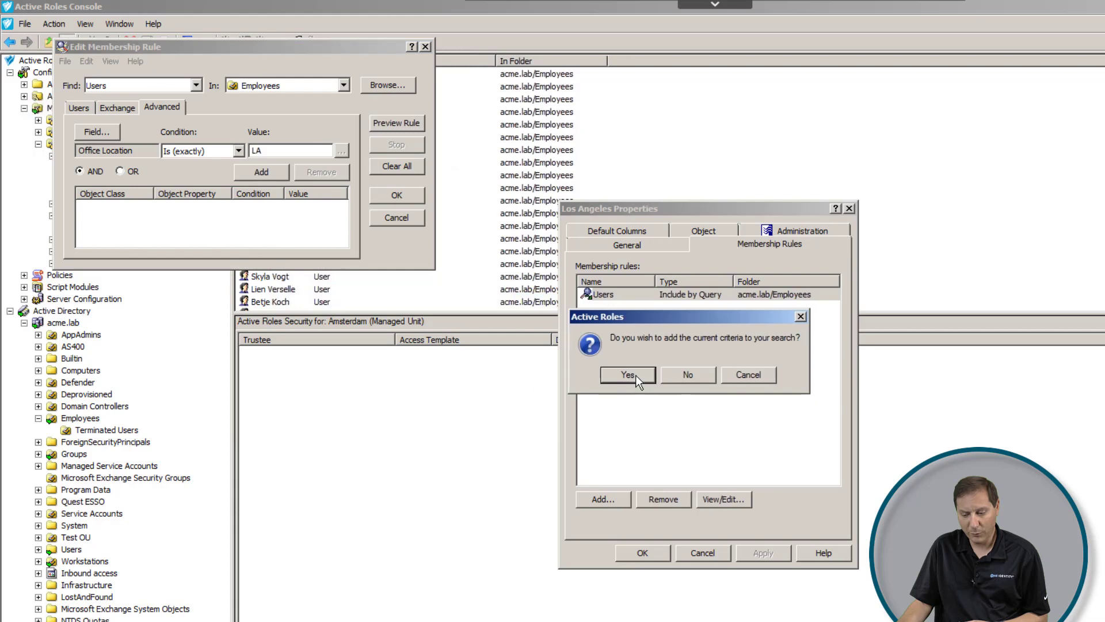
Step: Confirm the LA criterion, review the 9 matched users, then cancel the rule editor
click(626, 375)
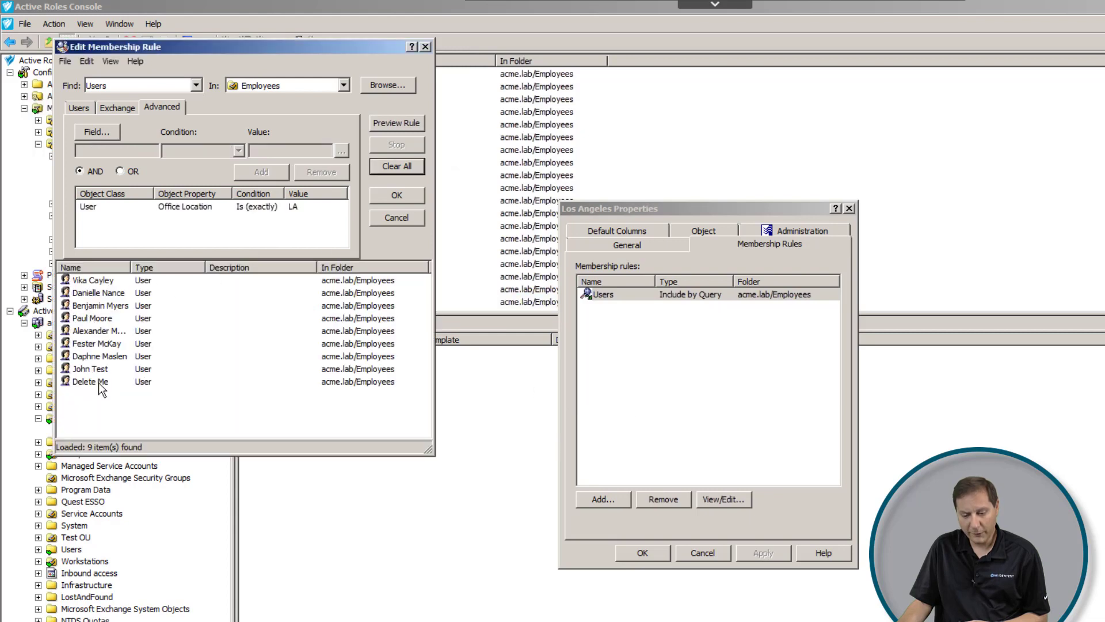
mouse_move(293, 223)
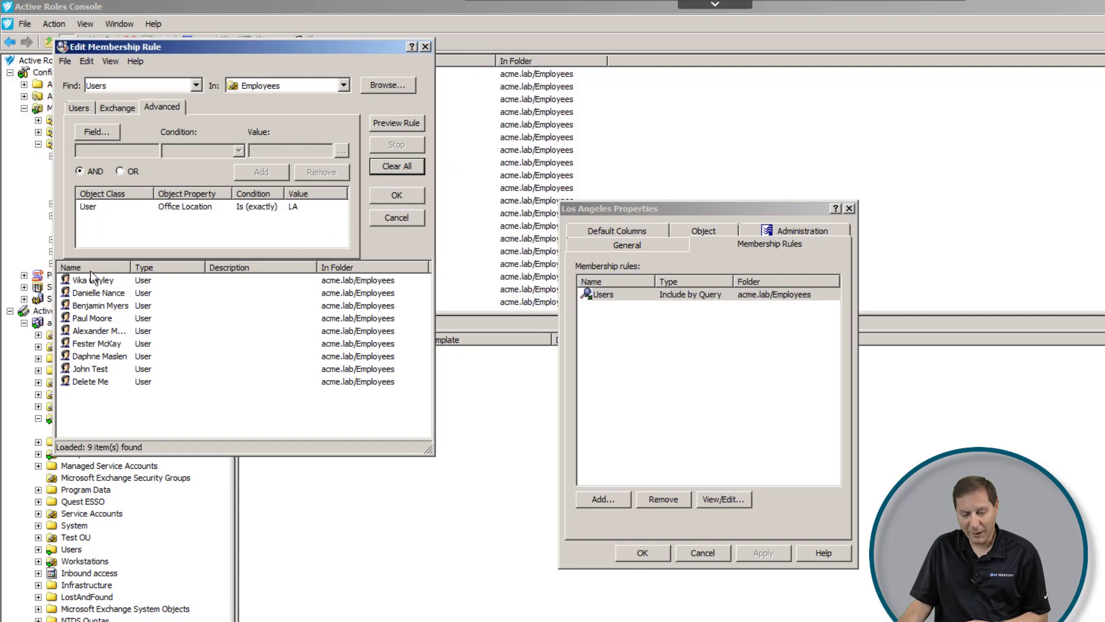
mouse_move(127, 322)
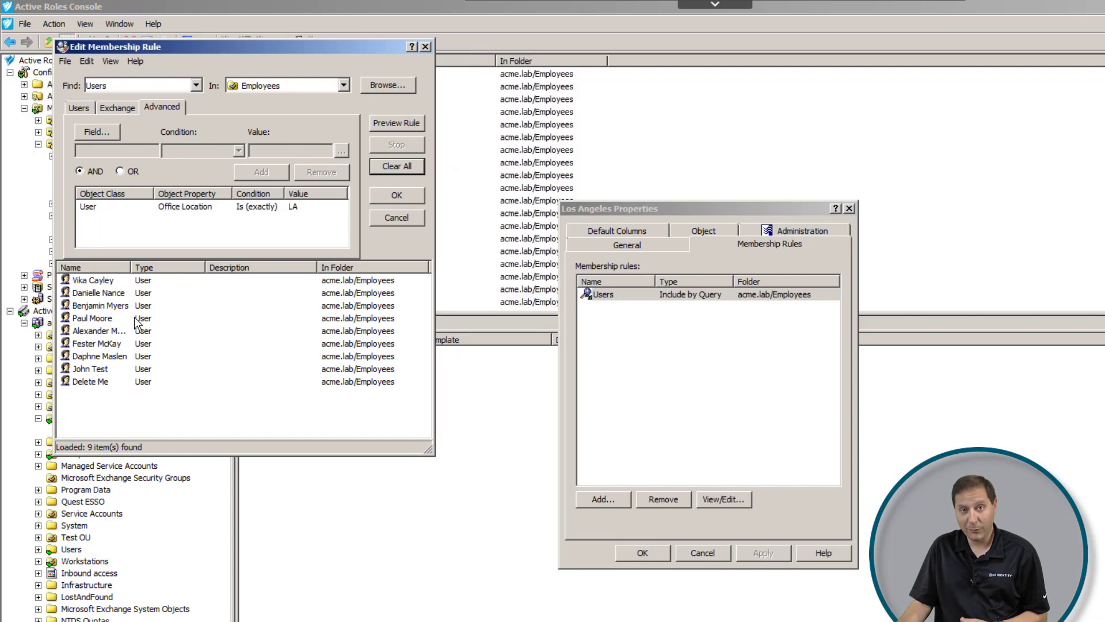
mouse_move(366, 218)
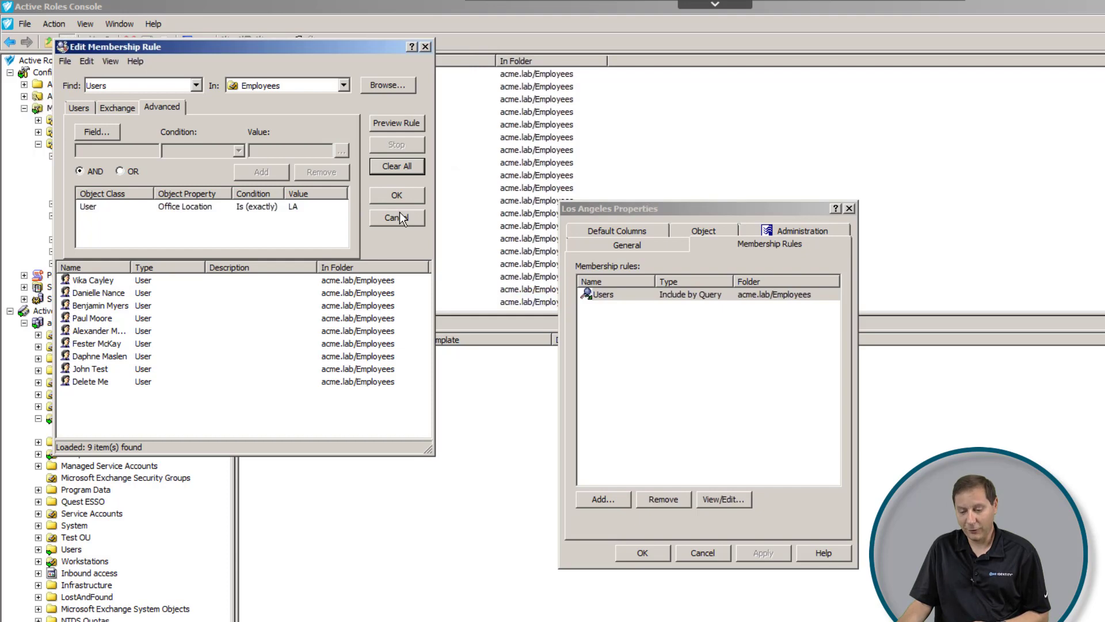
click(396, 218)
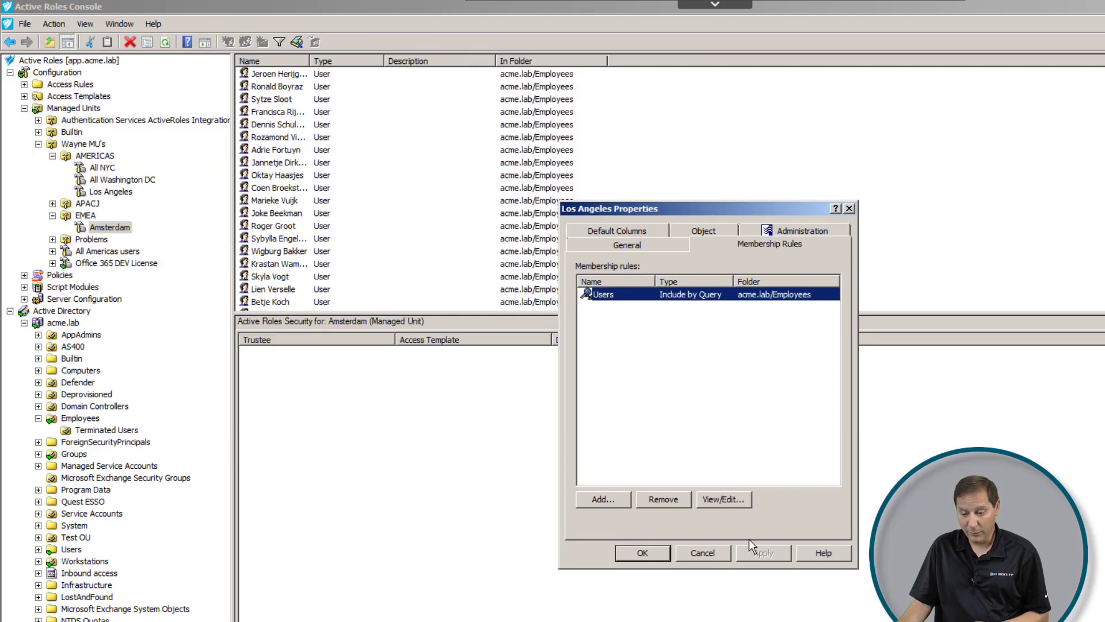
Step: Cancel out of the Los Angeles Properties dialog back to the console
click(702, 552)
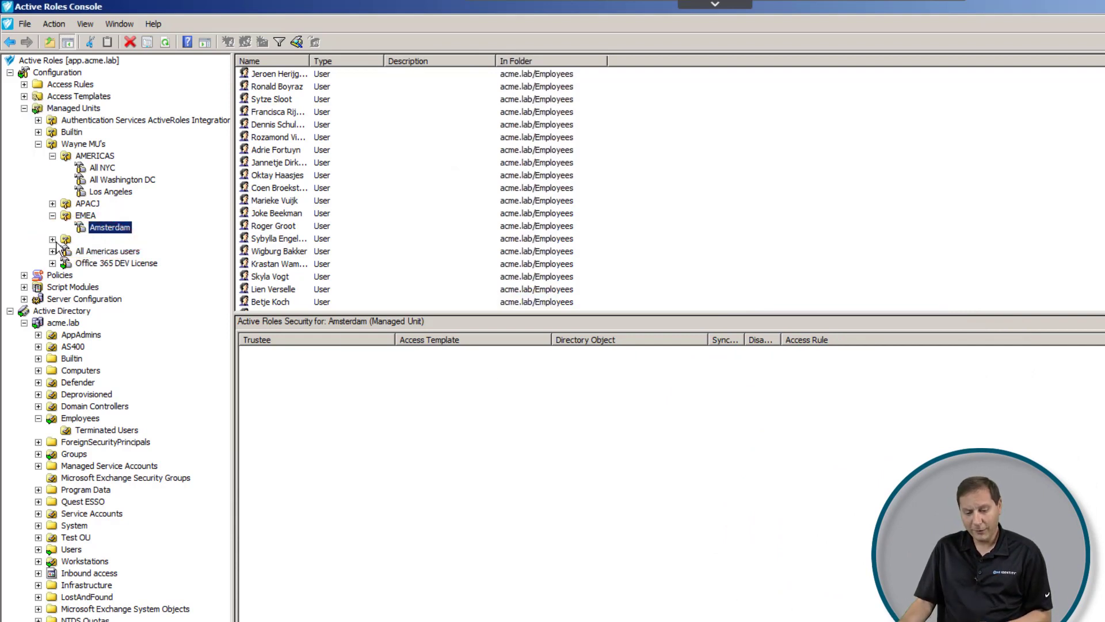
Step: Expand Problems and select 'Does not have an employeeID', listing John Test and Delete Me
click(53, 239)
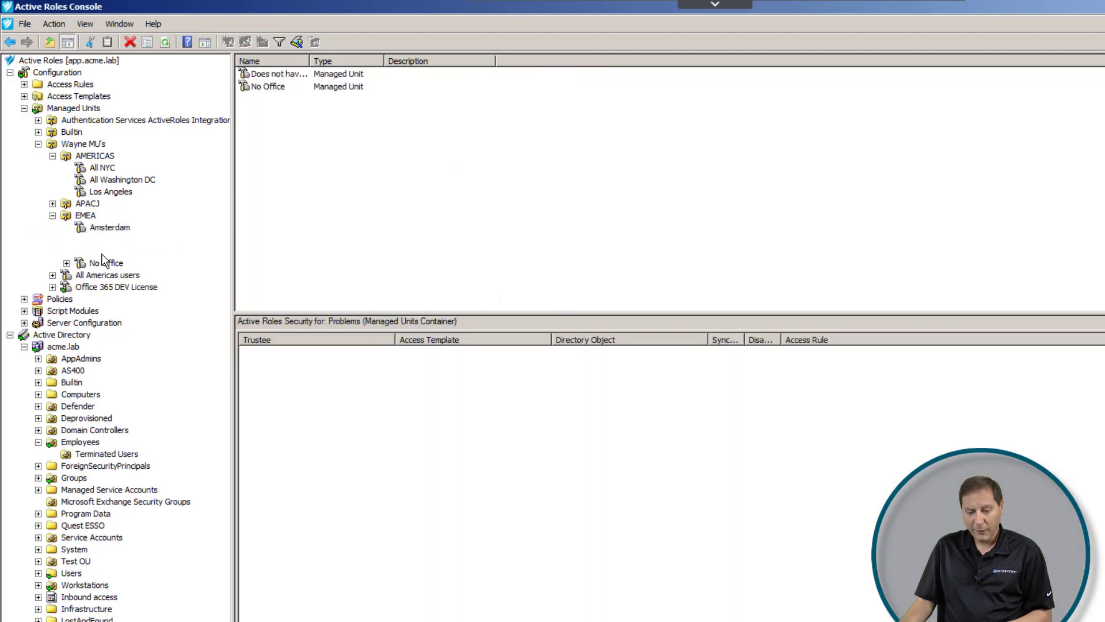
click(143, 251)
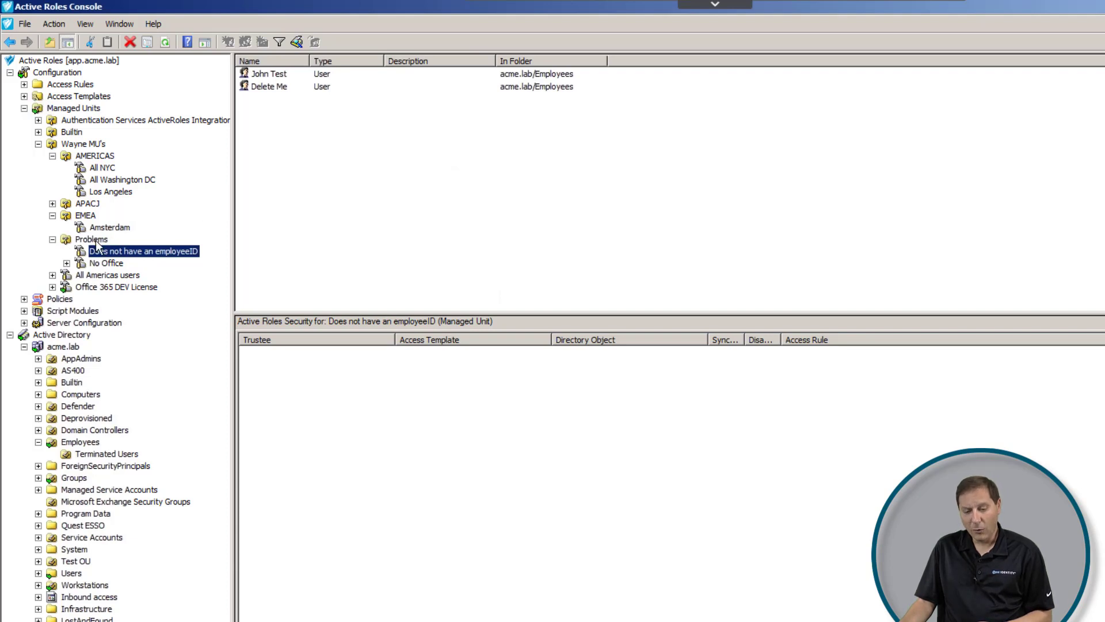
mouse_move(123, 262)
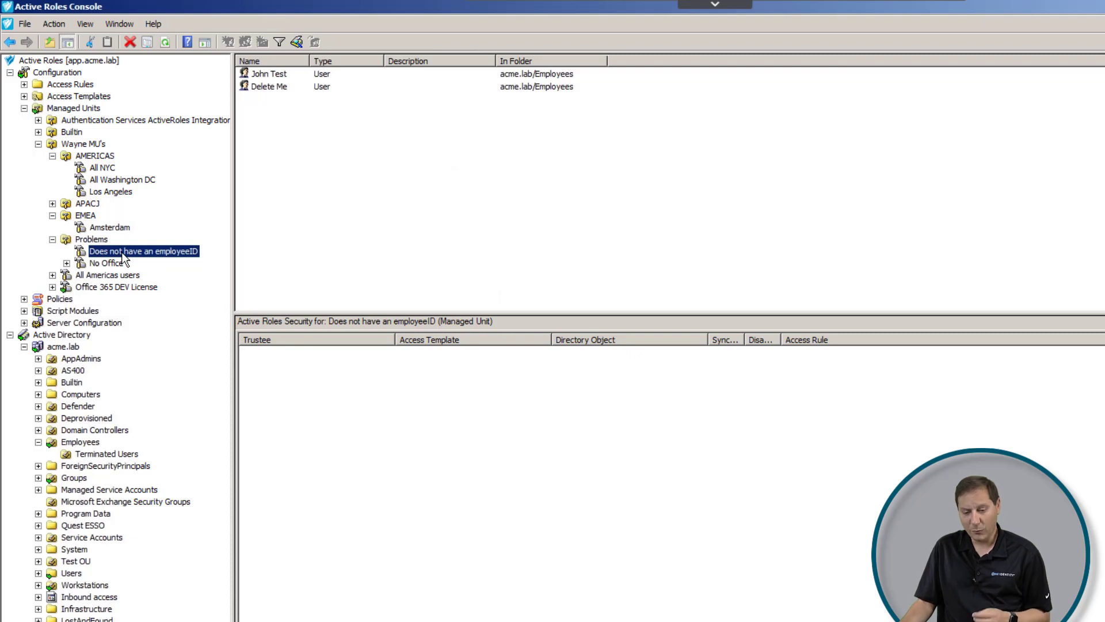
mouse_move(124, 260)
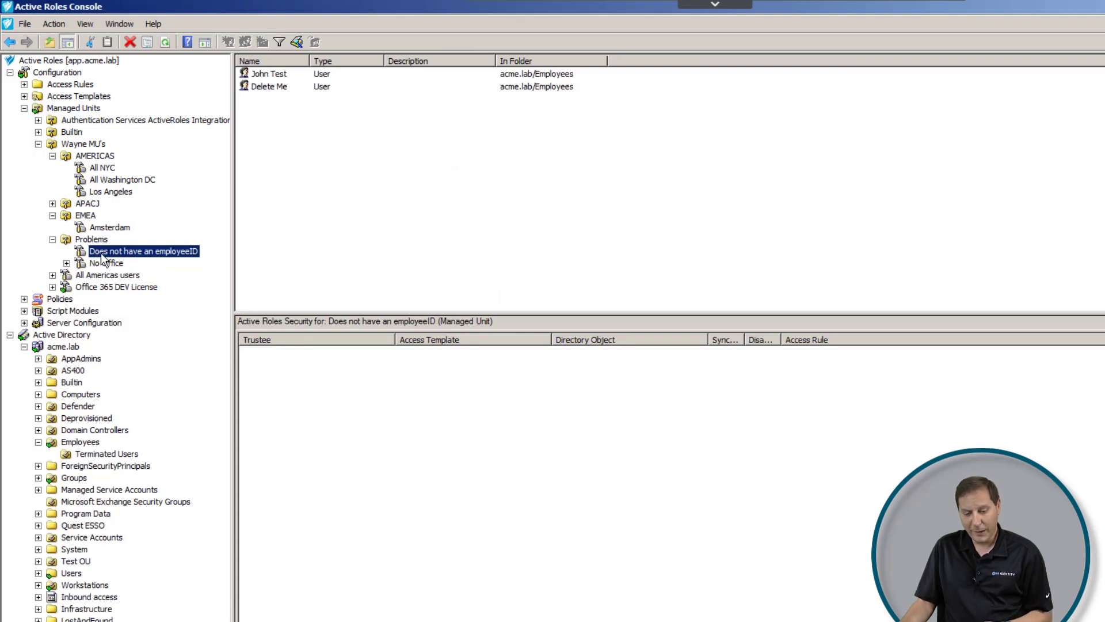
mouse_move(175, 257)
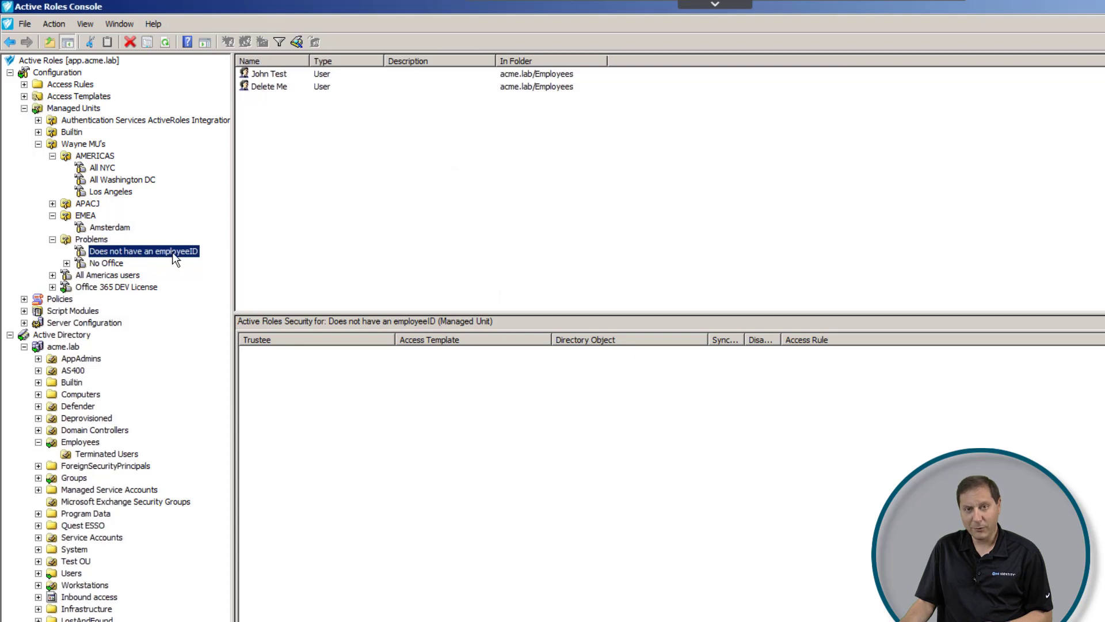
mouse_move(153, 257)
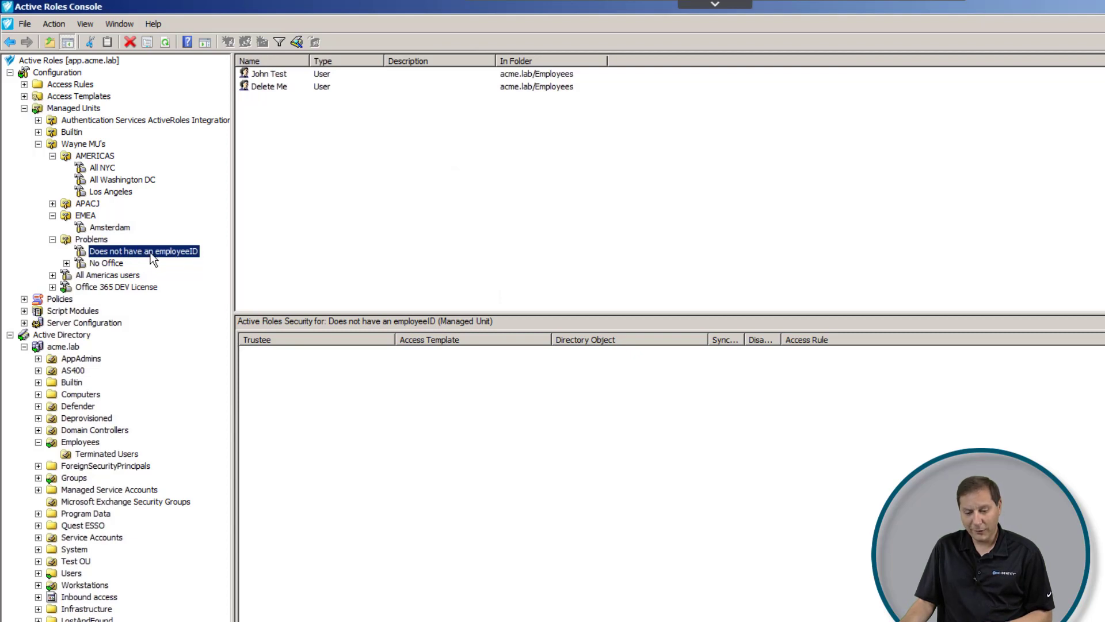
mouse_move(257, 96)
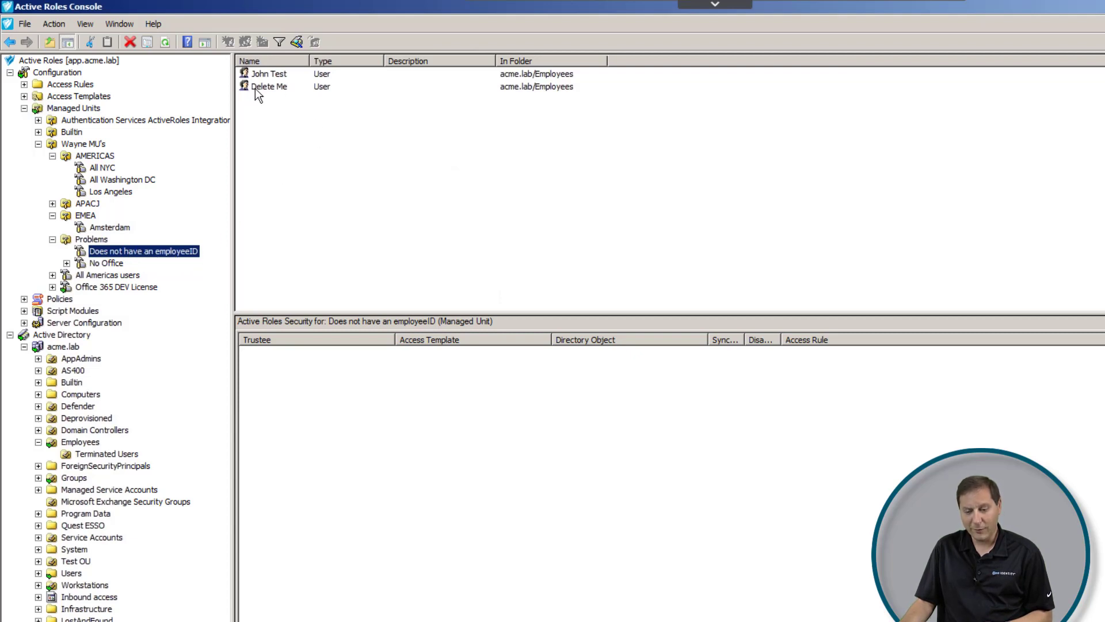